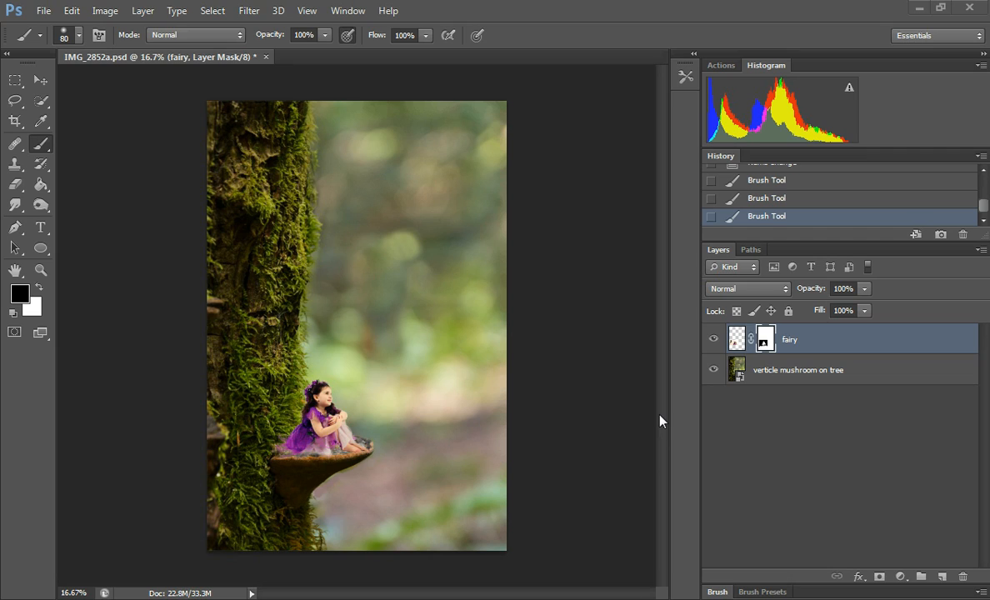
mouse_move(661, 426)
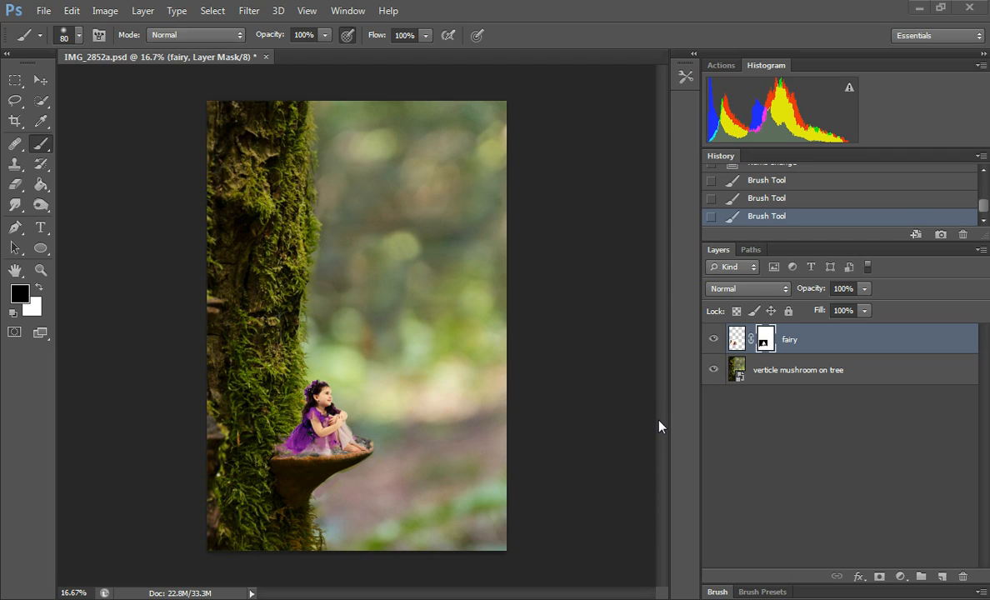
mouse_move(667, 434)
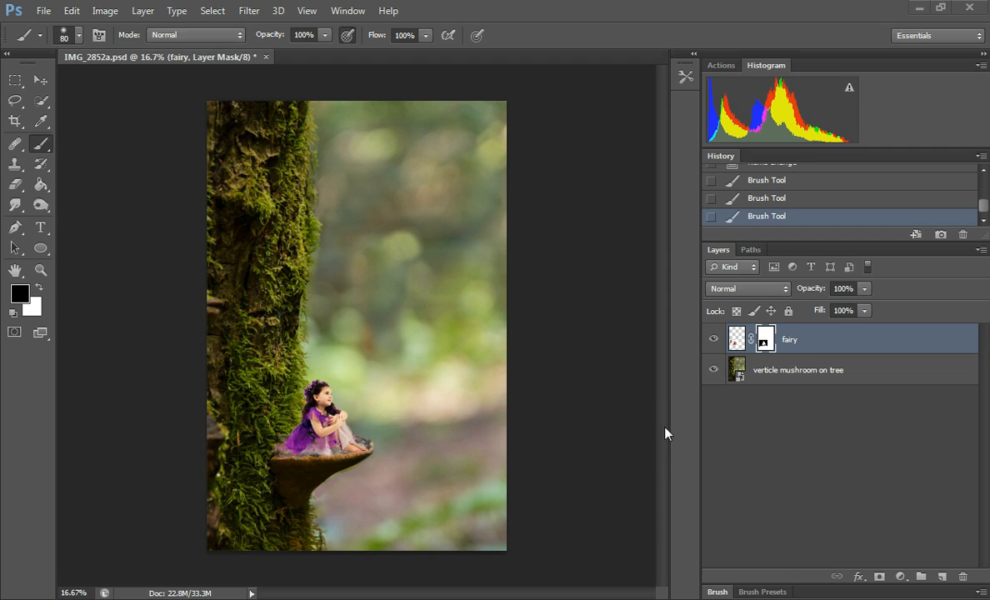
mouse_move(660, 417)
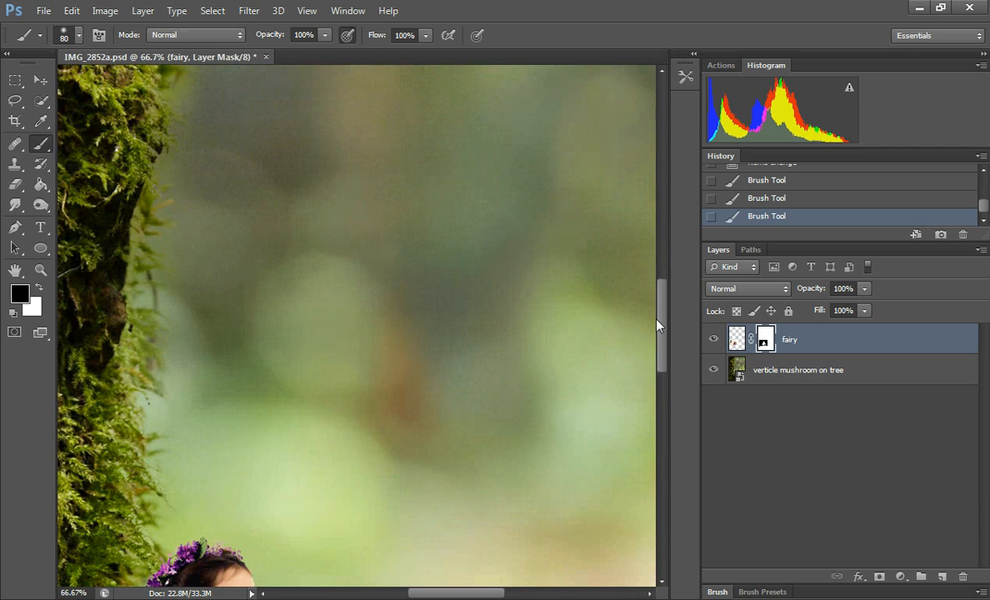
Scroll down to bring the fairy on the mushroom ledge into the zoomed view
scroll(down, 3)
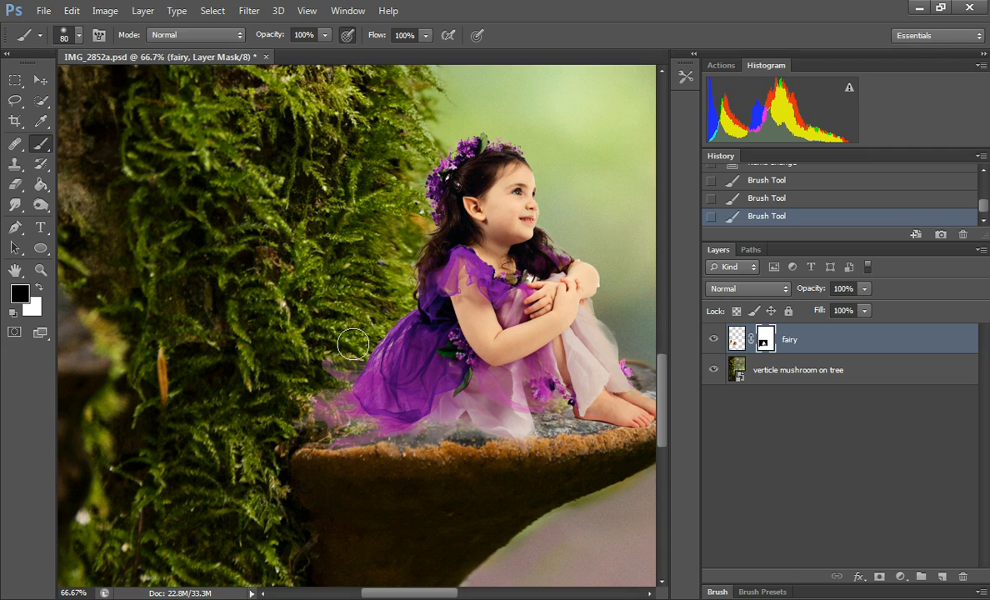
mouse_move(346, 341)
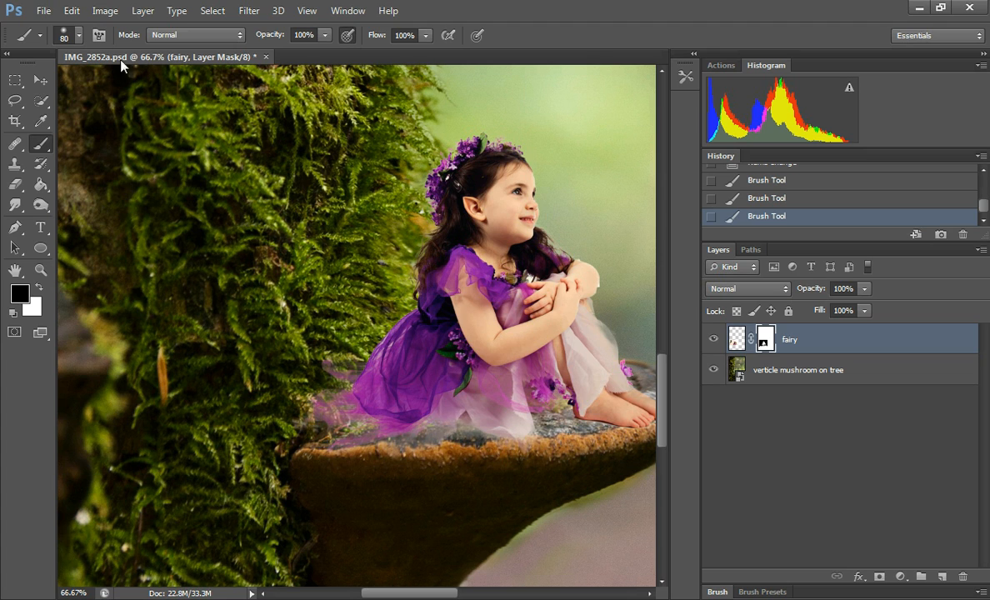
Start Puppet Warp on the fairy layer from the Edit menu
click(71, 10)
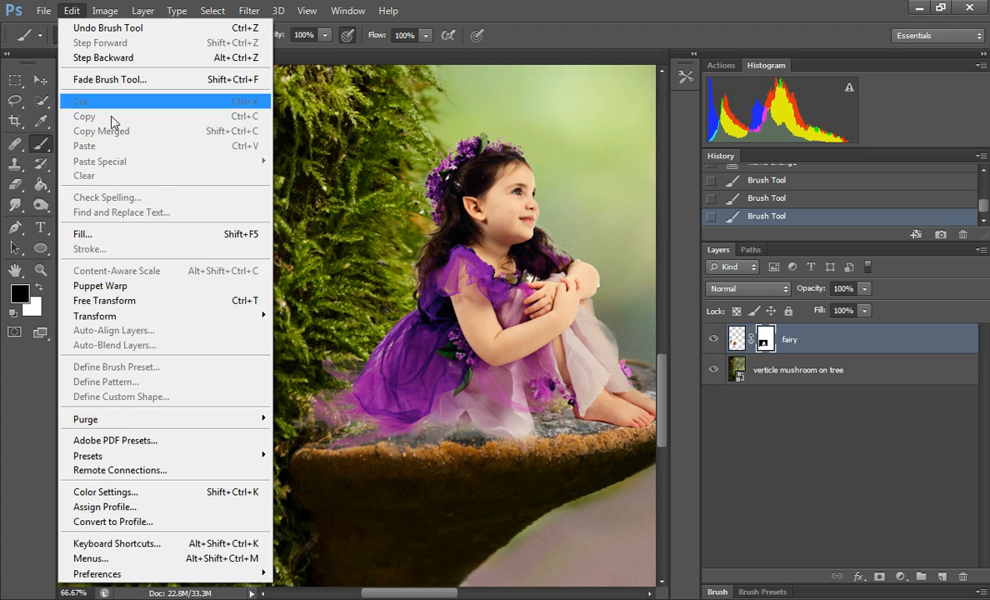
click(100, 285)
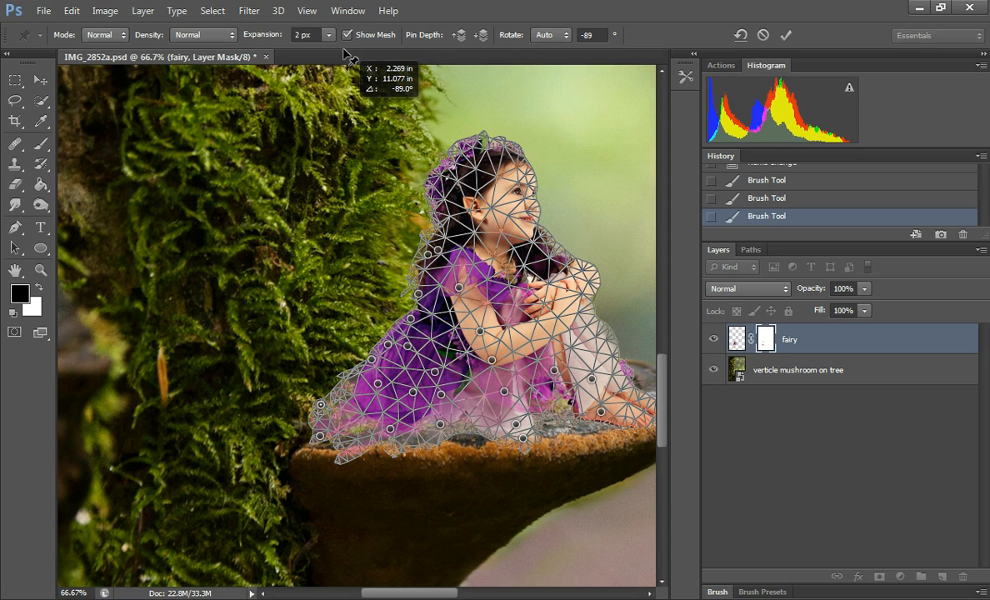
click(348, 35)
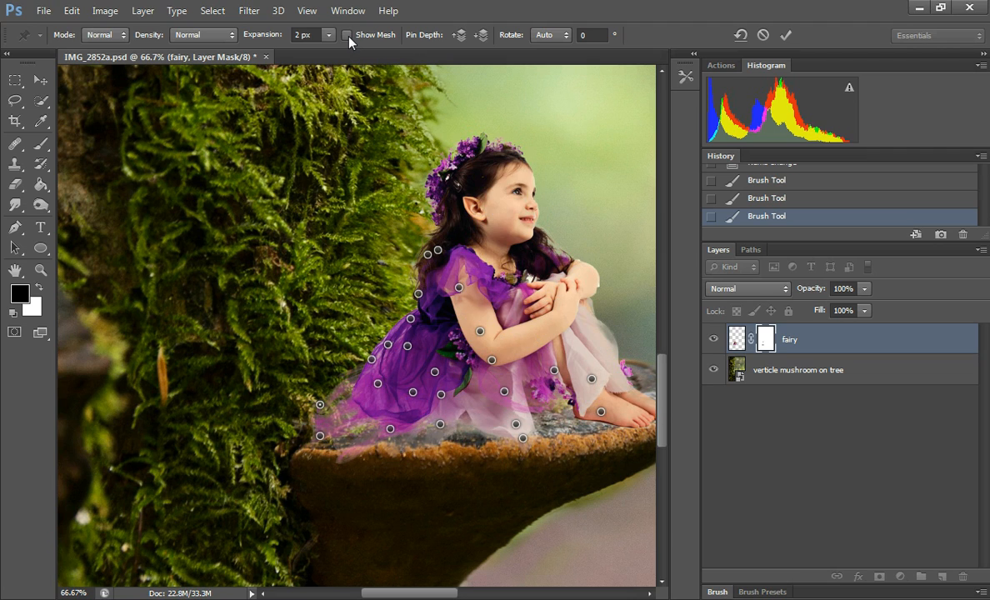
mouse_move(350, 43)
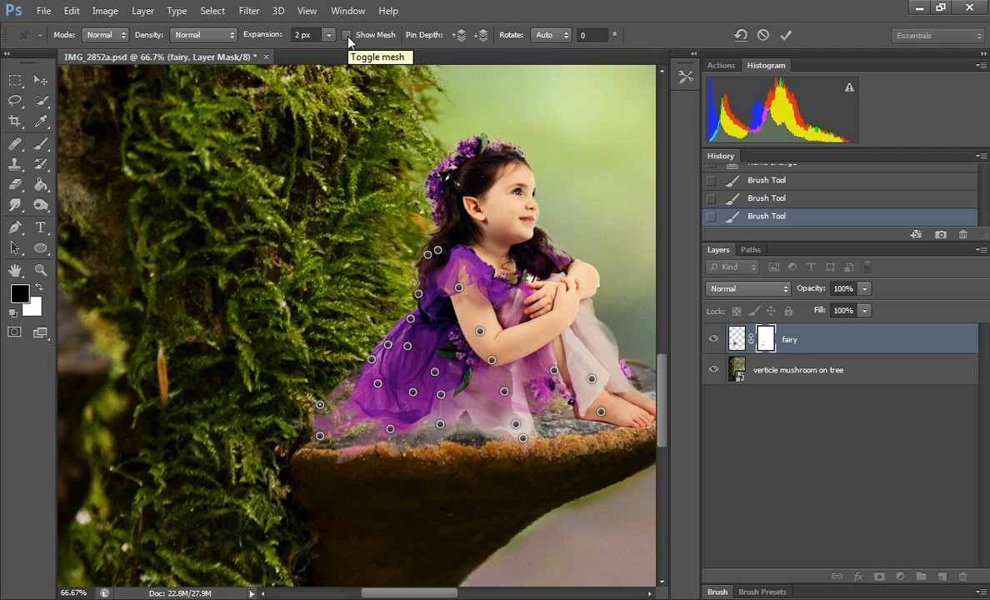
click(351, 35)
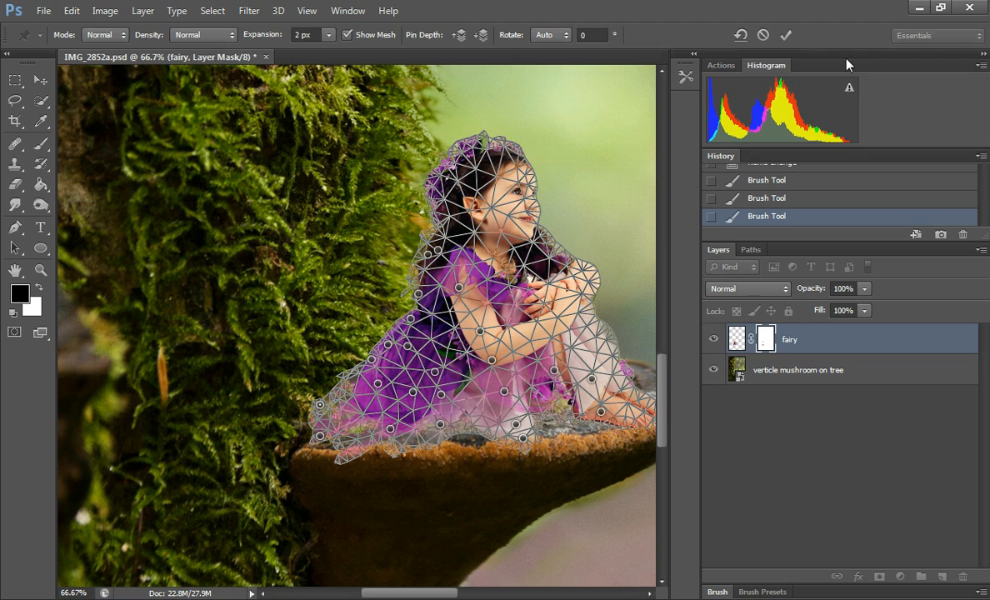
click(795, 32)
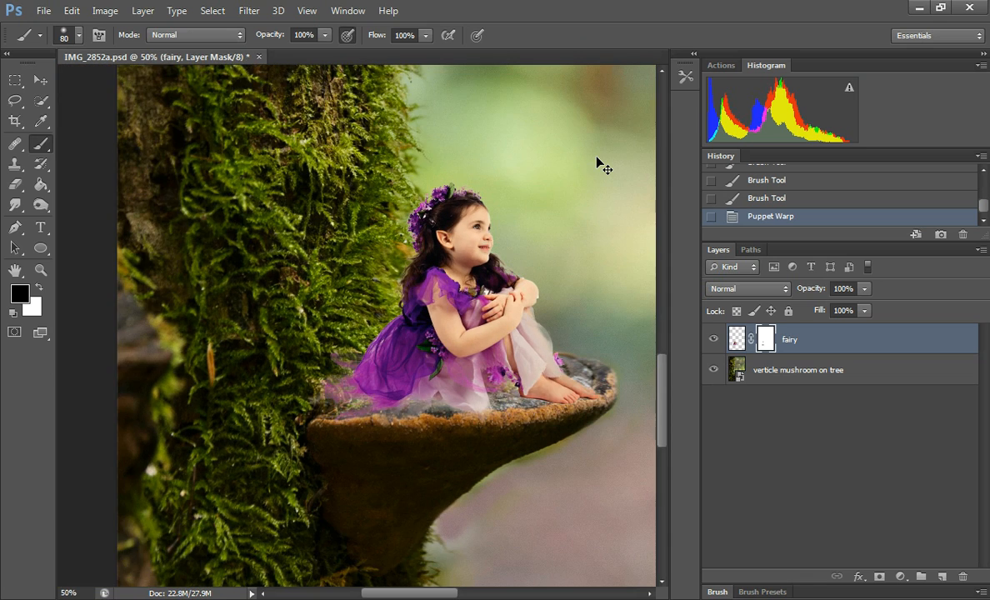
Zoom out to view the whole composition of the warped fairy on the mushroom
key(Ctrl+-)
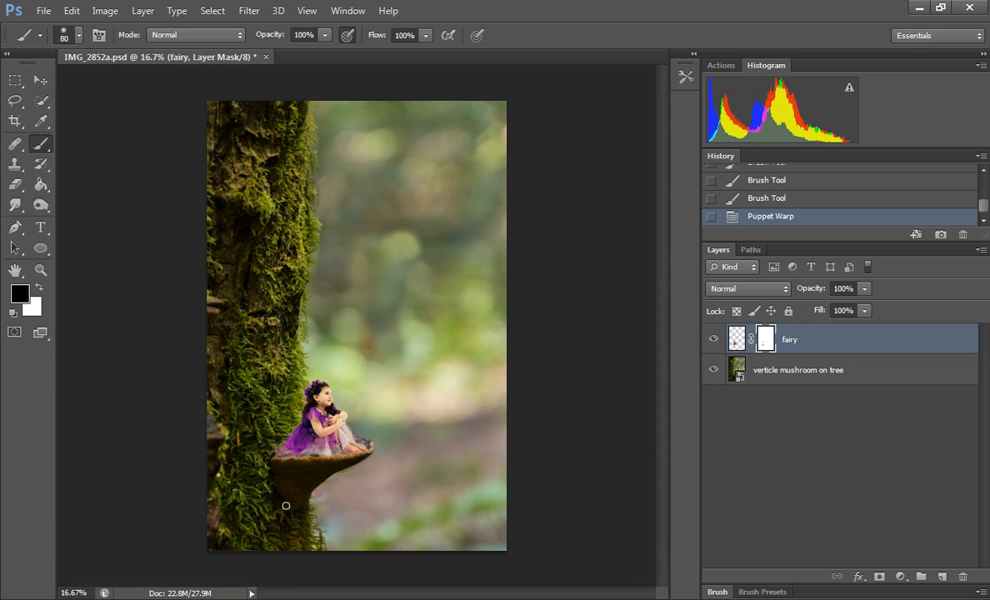
mouse_move(304, 414)
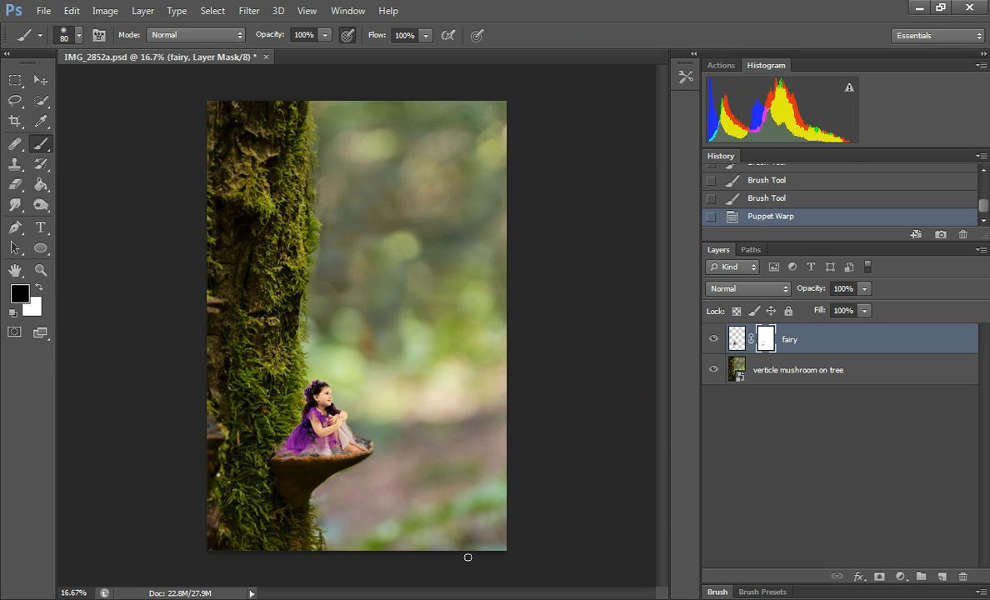
mouse_move(458, 500)
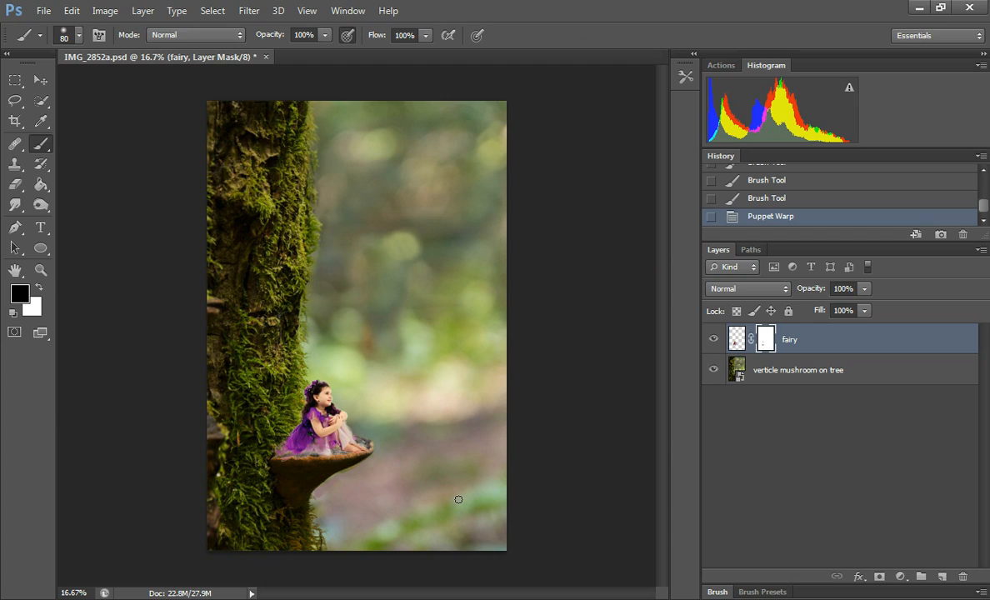